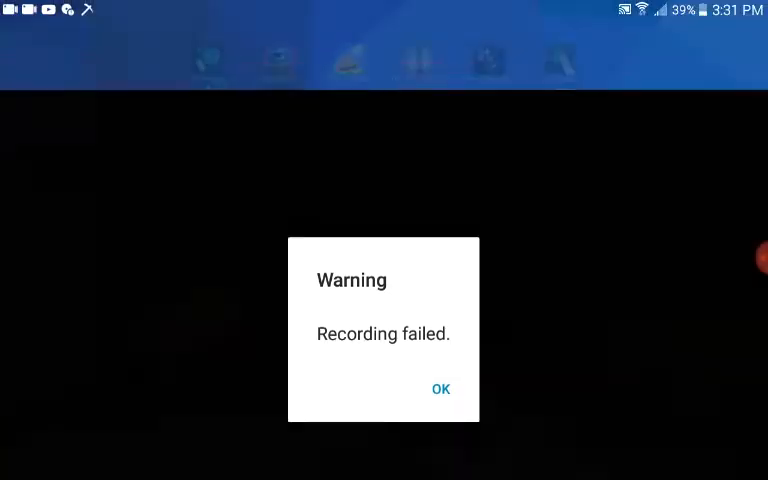
- Dismiss the 'Recording failed' warning with OK
left_click(440, 389)
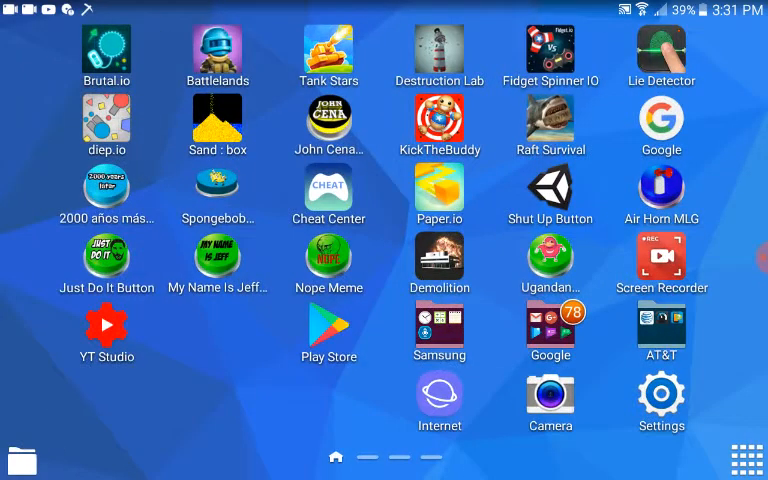
- Launch Camera and start recording video of the TV's Create New World screen
left_click(550, 404)
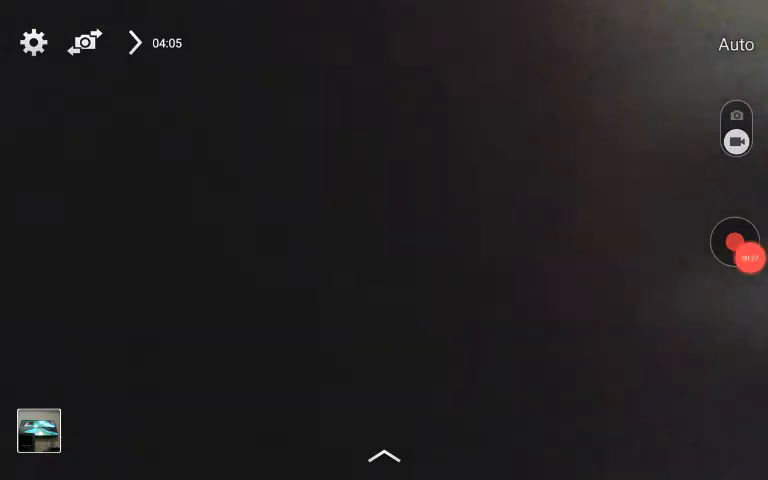
left_click(735, 243)
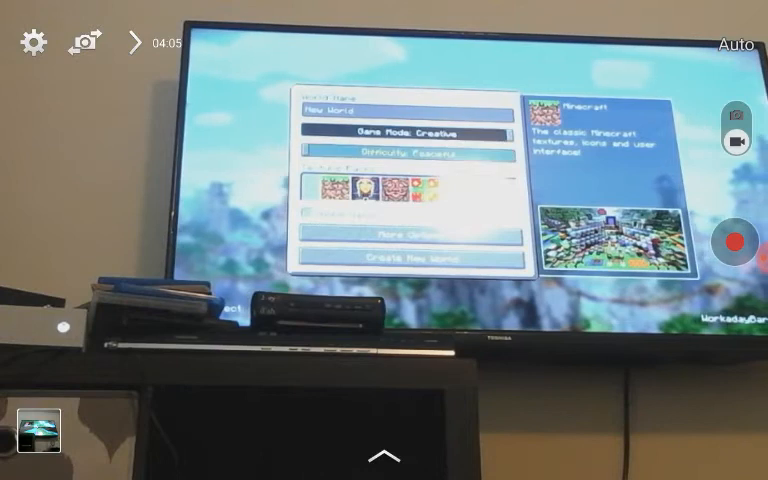
- Stop the video recording of the TV
left_click(410, 236)
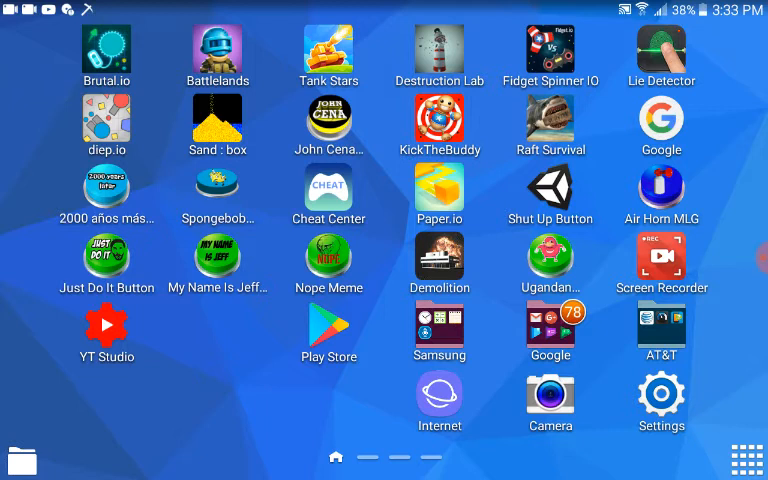
- Launch Camera again, aimed at the TV's Create tab world list
left_click(549, 403)
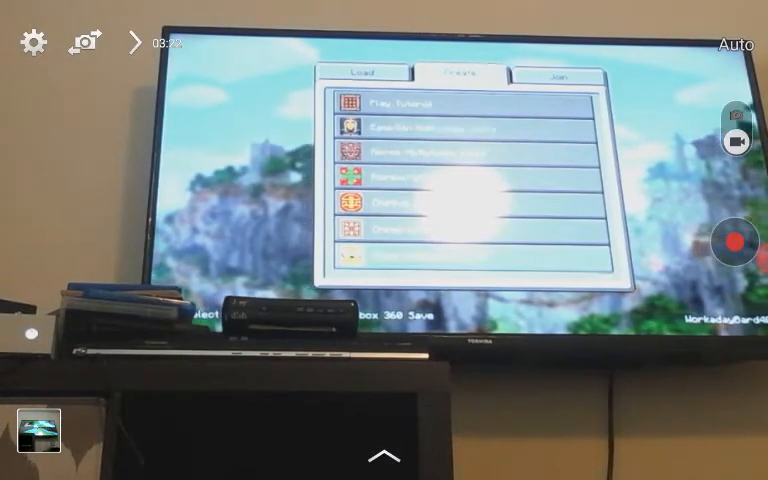
- Try recording a new video, triggering a 'Recording failed' warning
left_click(366, 75)
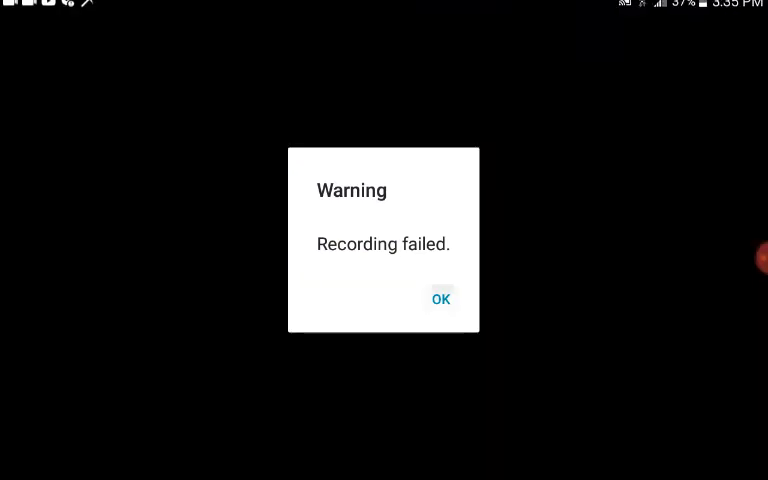
- Dismiss the second 'Recording failed' warning with OK
left_click(440, 299)
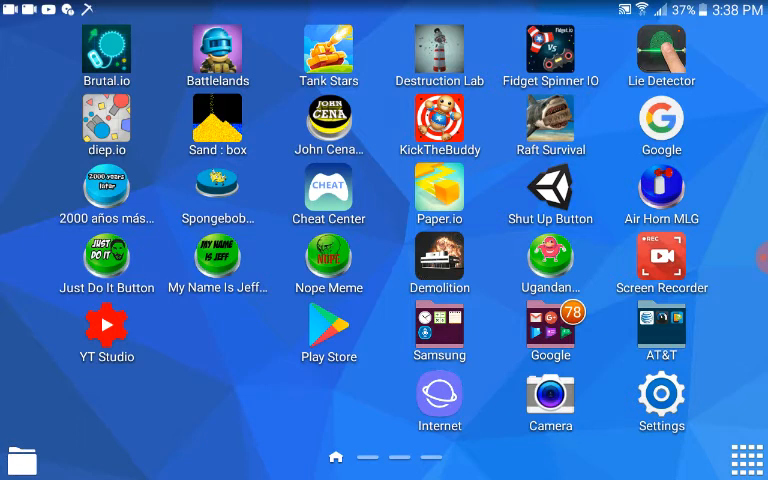
- Launch Camera and show its shooting-mode list with Auto selected
left_click(550, 402)
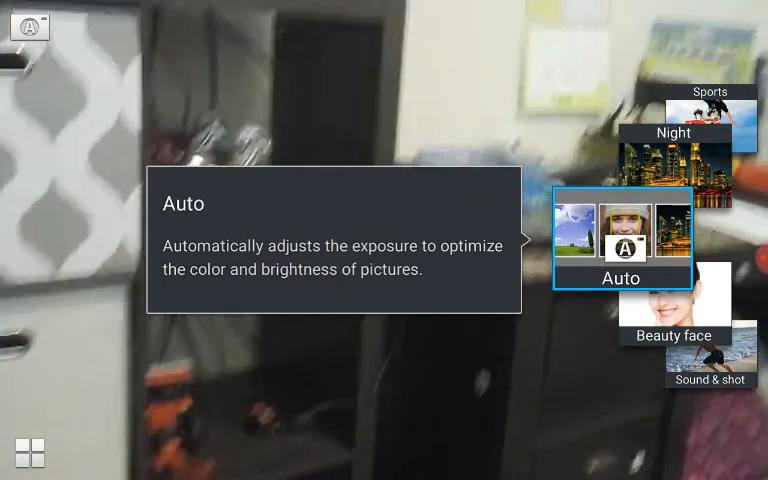
- Scroll the shooting-mode carousel from Auto to Panorama
scroll("down", 3)
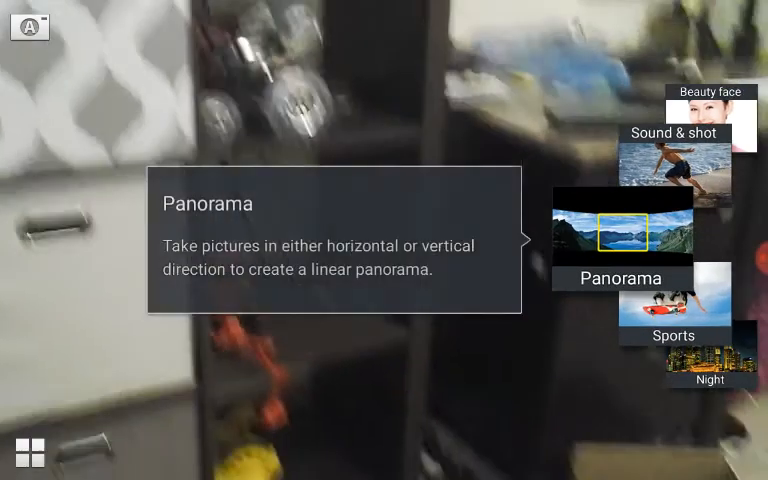
scroll("down", 3)
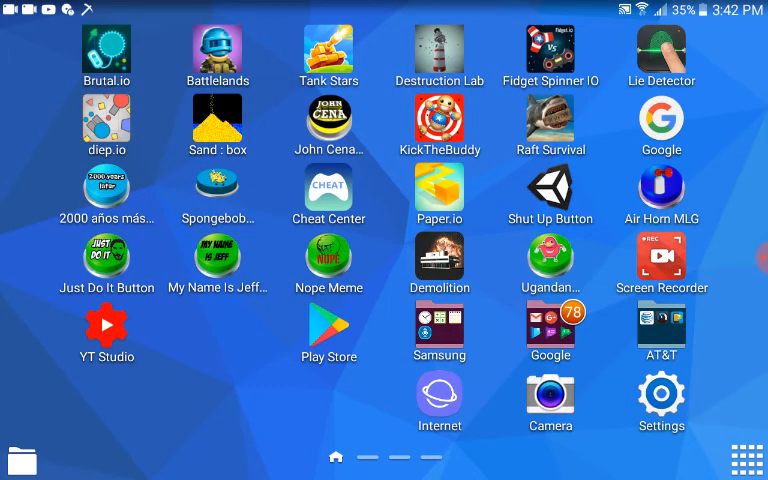
- Launch Camera from the home screen into photo mode
left_click(550, 404)
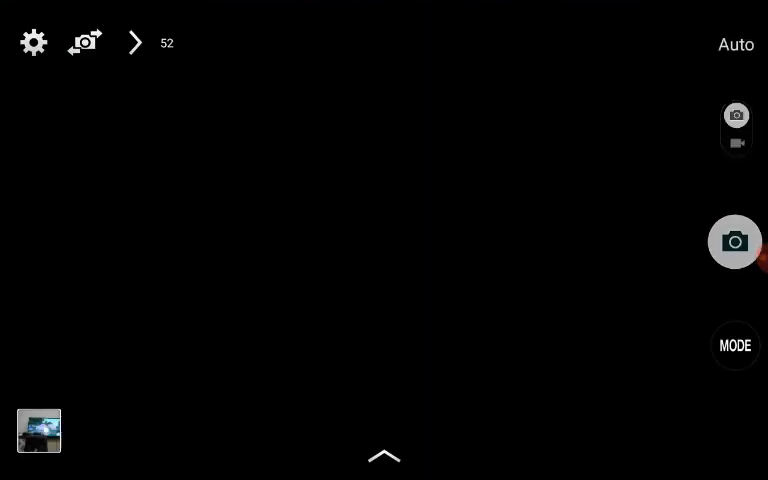